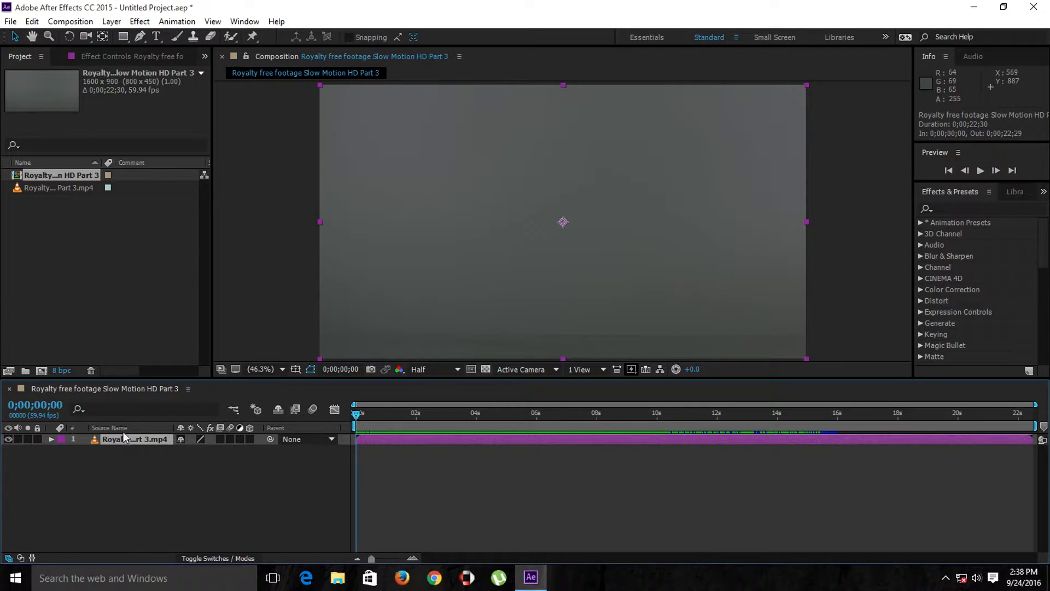
pyautogui.moveTo(119, 457)
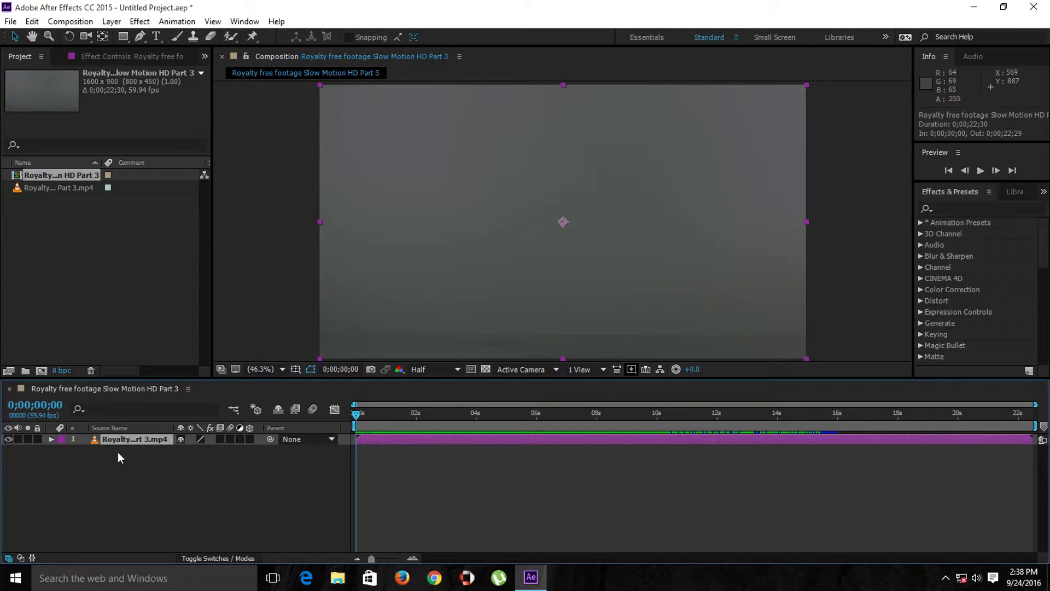
# Scrub the glass footage a couple of seconds into the clip in the timeline
pyautogui.click(433, 414)
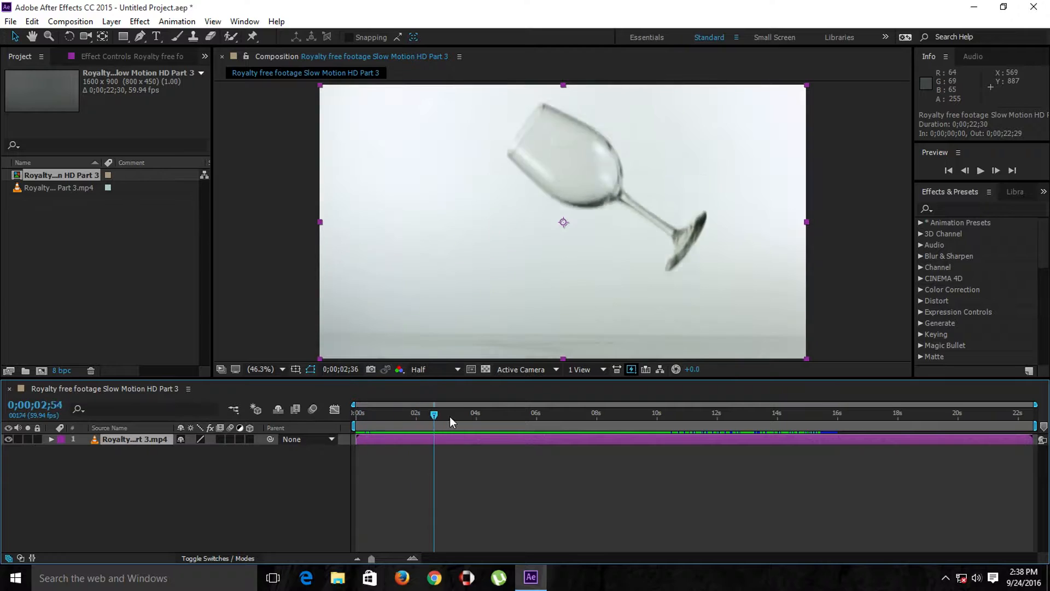
pyautogui.click(548, 412)
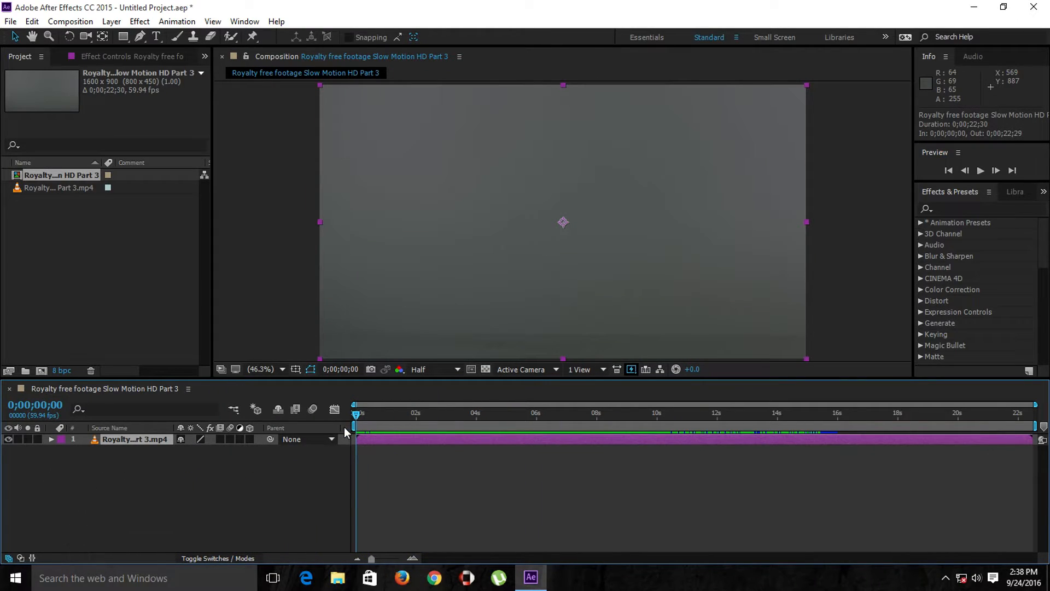
pyautogui.moveTo(378, 441)
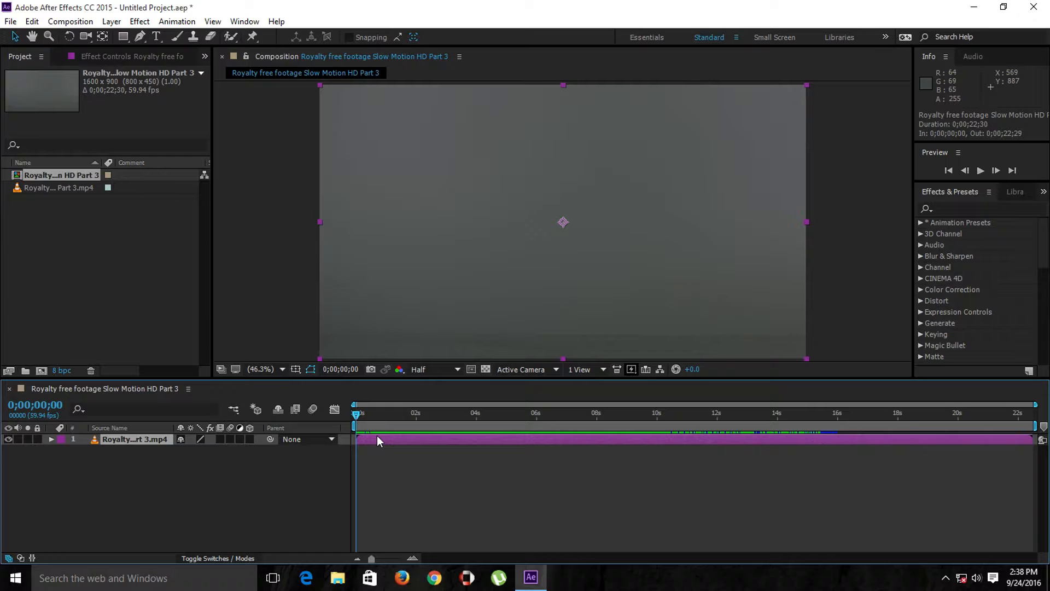
pyautogui.moveTo(375, 449)
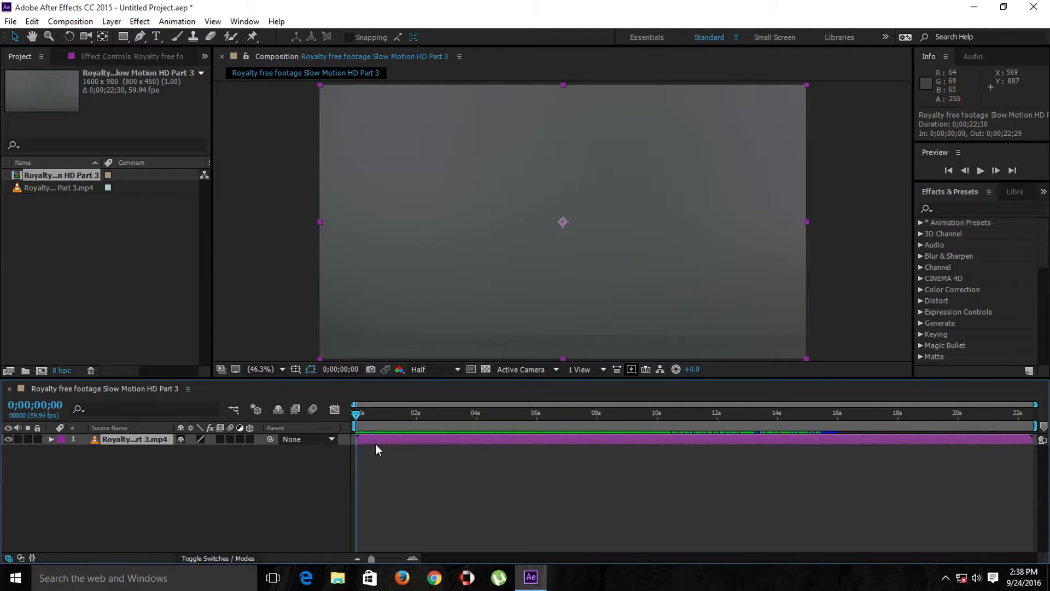
pyautogui.moveTo(423, 450)
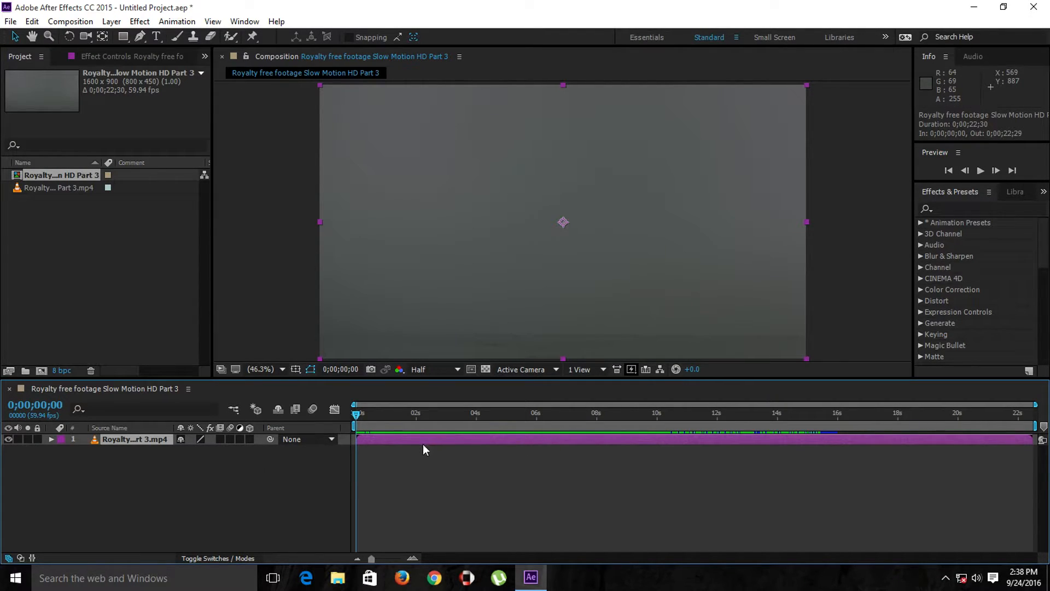
pyautogui.moveTo(368, 447)
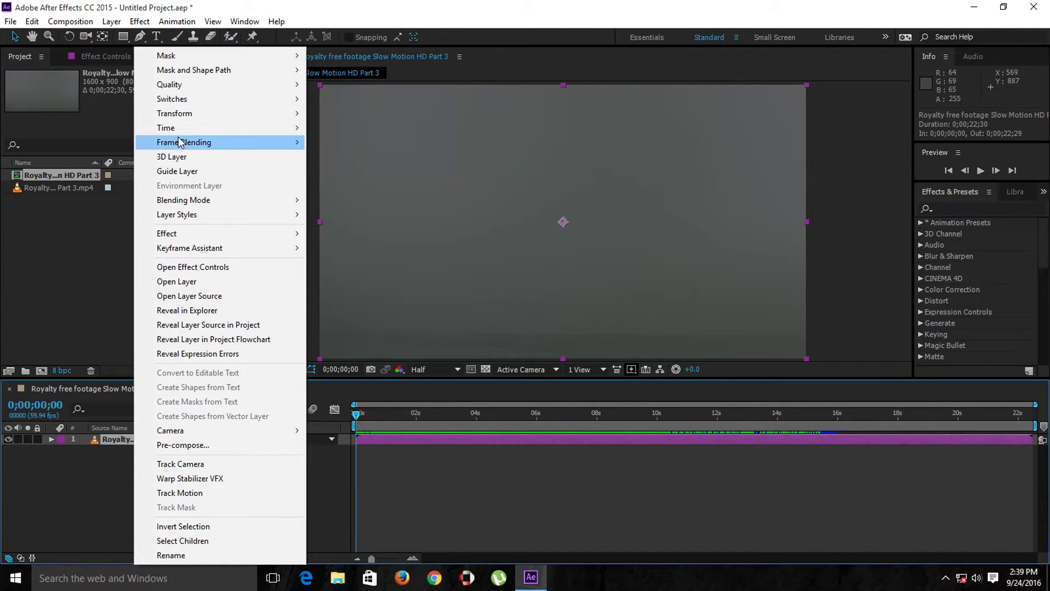
pyautogui.moveTo(165, 127)
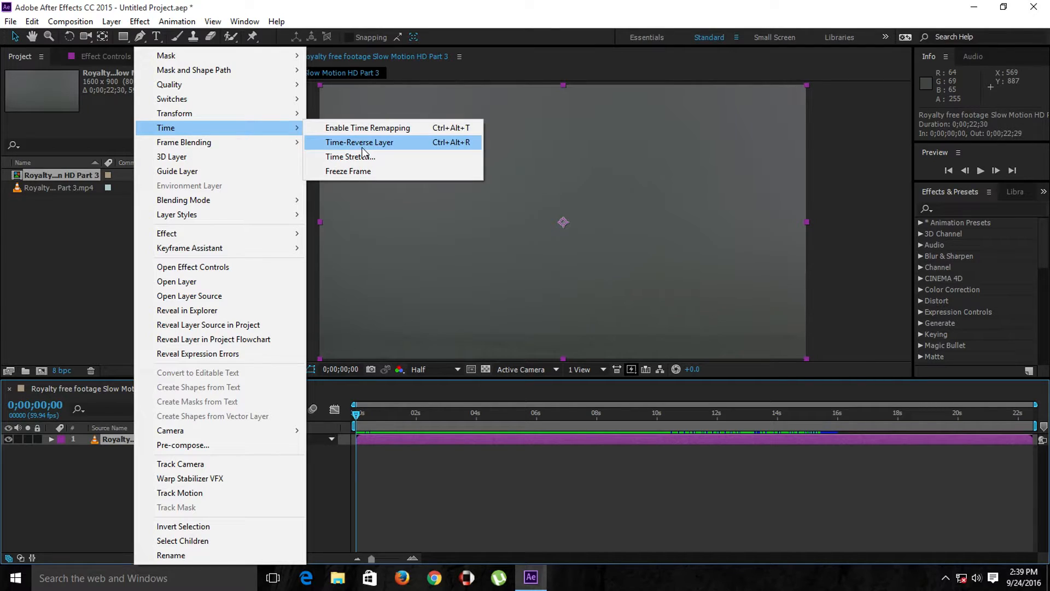
pyautogui.moveTo(395, 147)
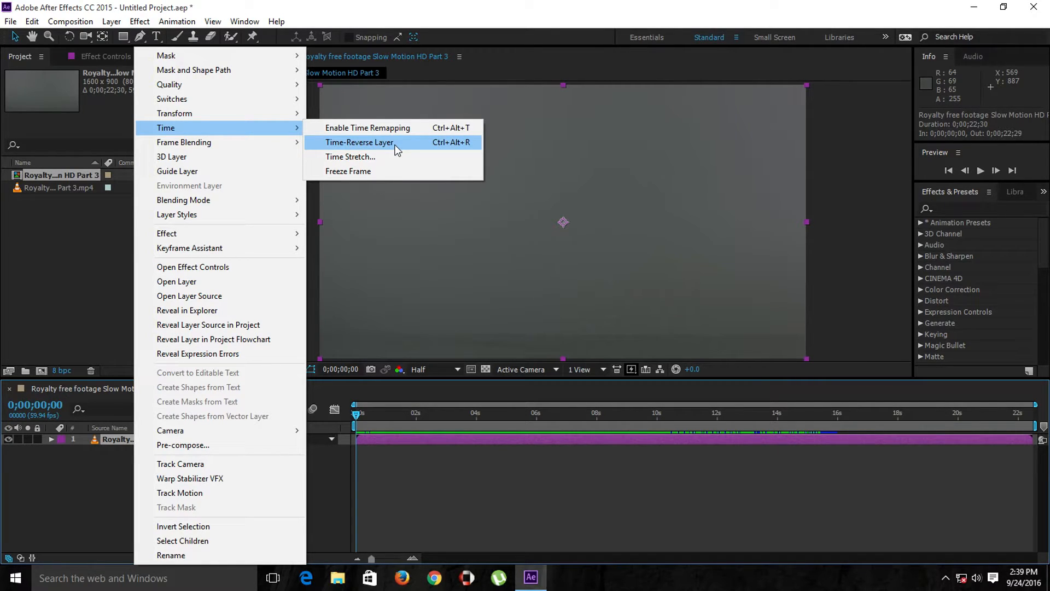
pyautogui.moveTo(375, 128)
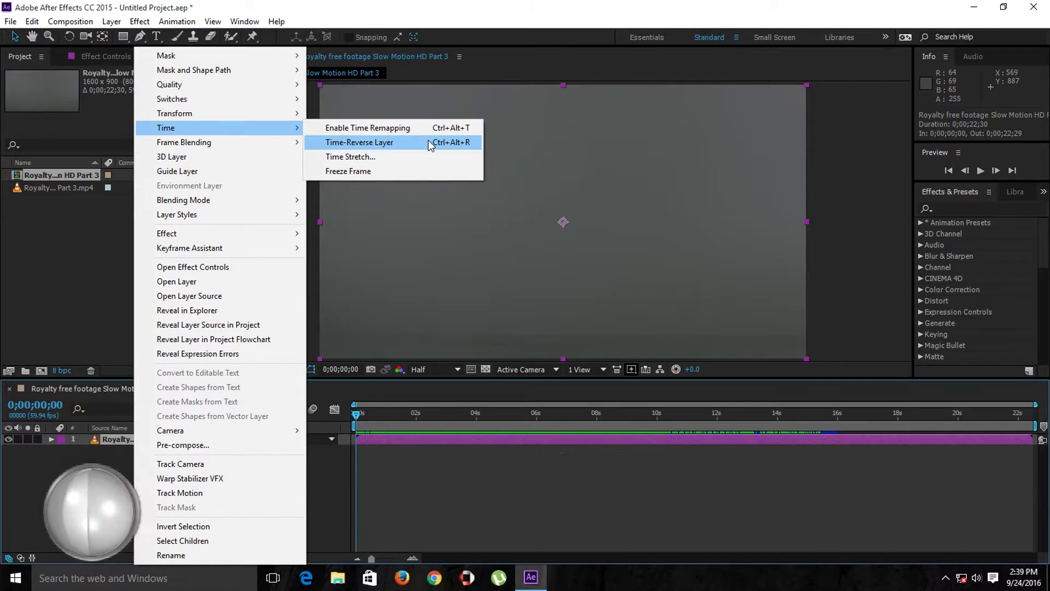
# Apply Time-Reverse Layer so frame 0 shows the broken glass shards
pyautogui.click(358, 142)
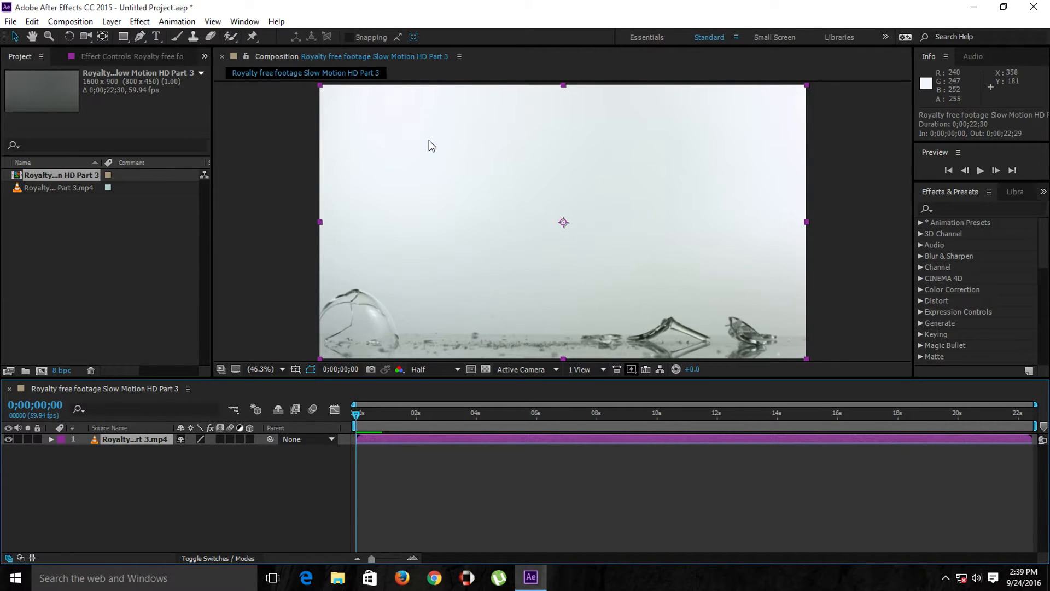
pyautogui.moveTo(367, 409)
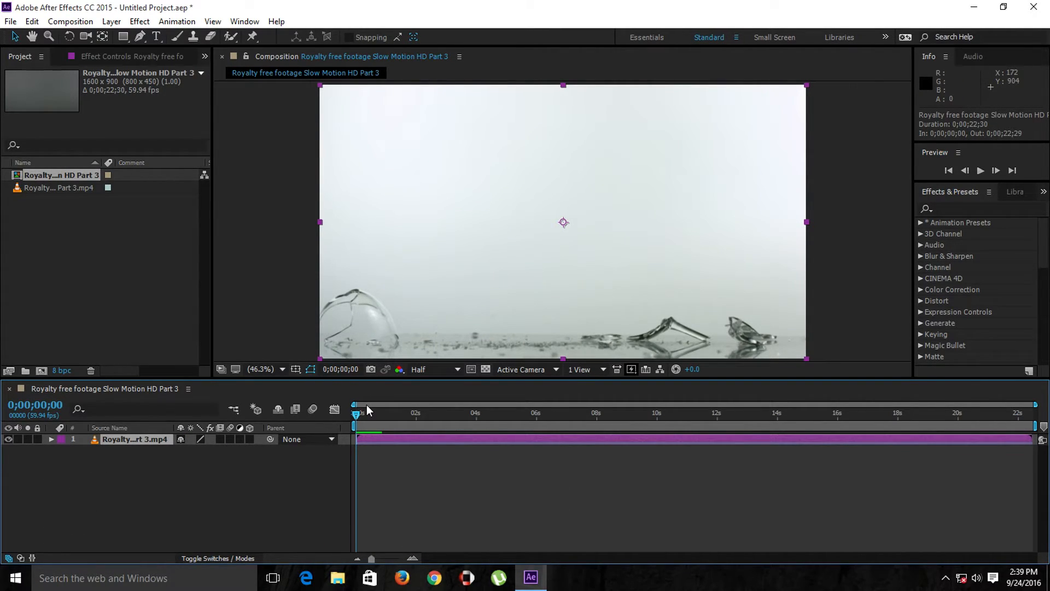
pyautogui.moveTo(377, 448)
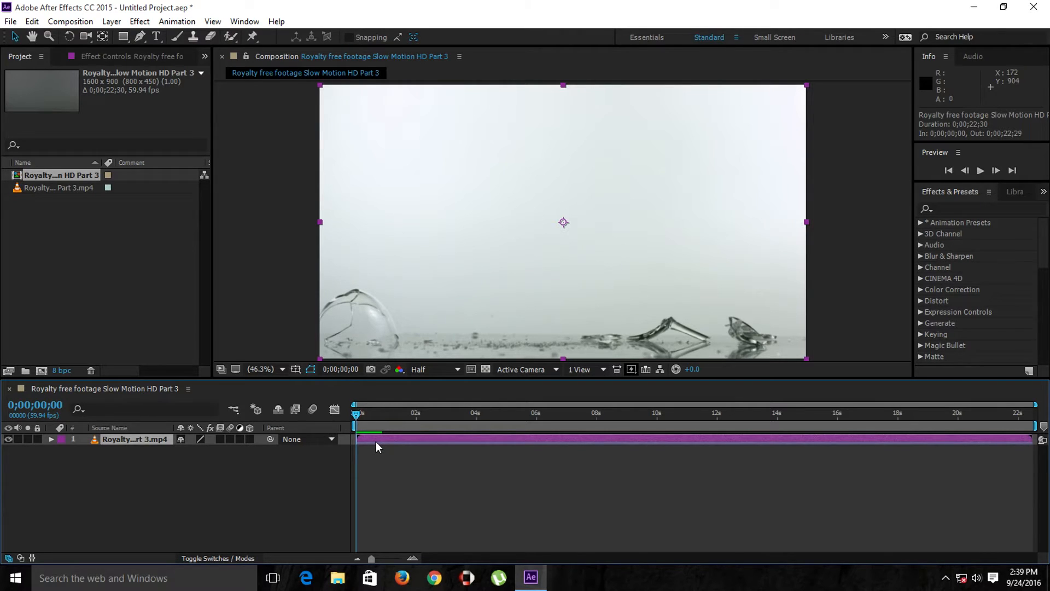
pyautogui.moveTo(368, 450)
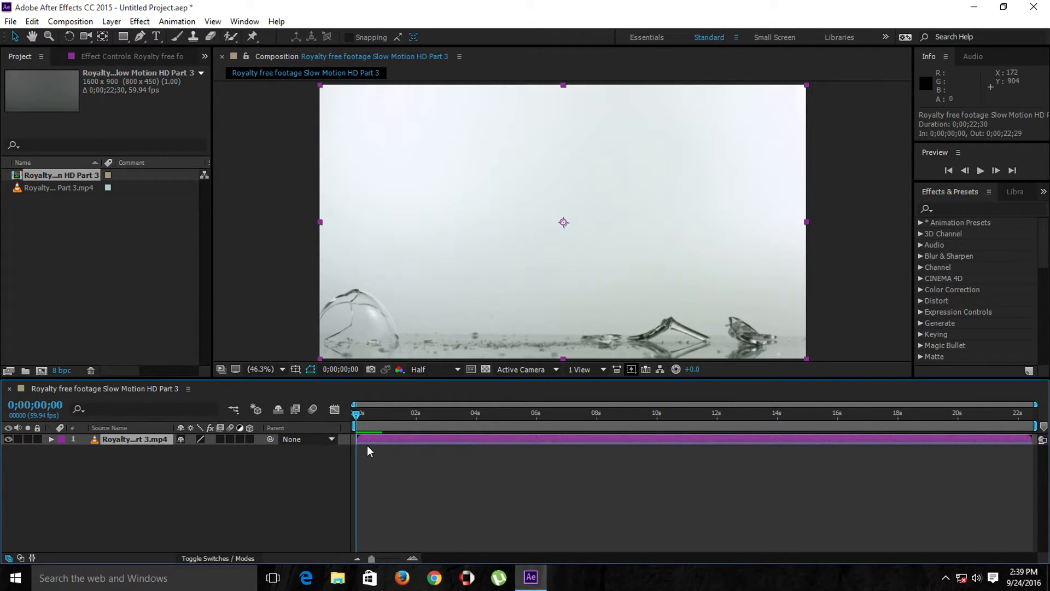